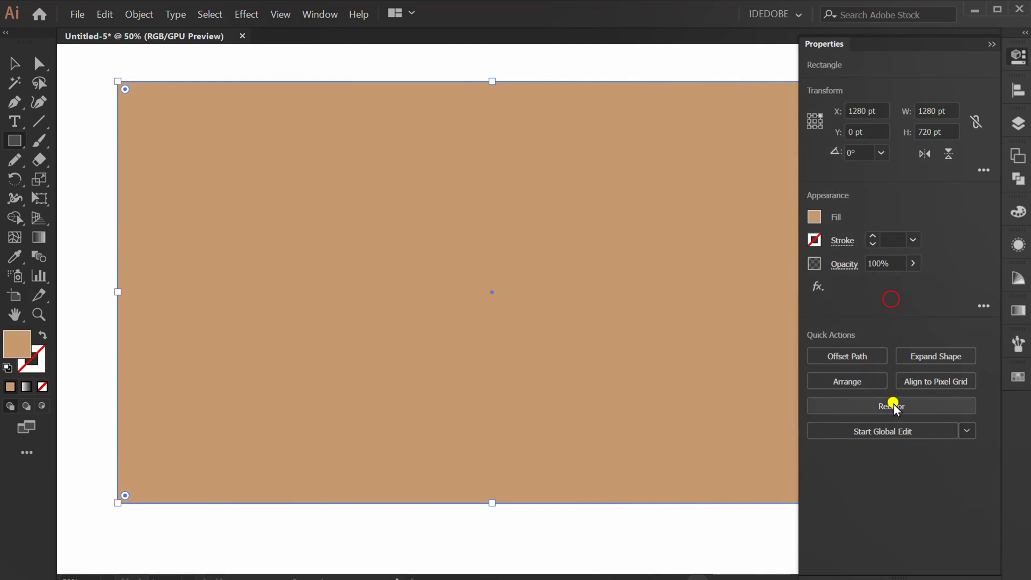
# Recolor the background rectangle to pale beige (H 31.69, S 20, B 85).
pyautogui.click(891, 406)
pyautogui.write('85')
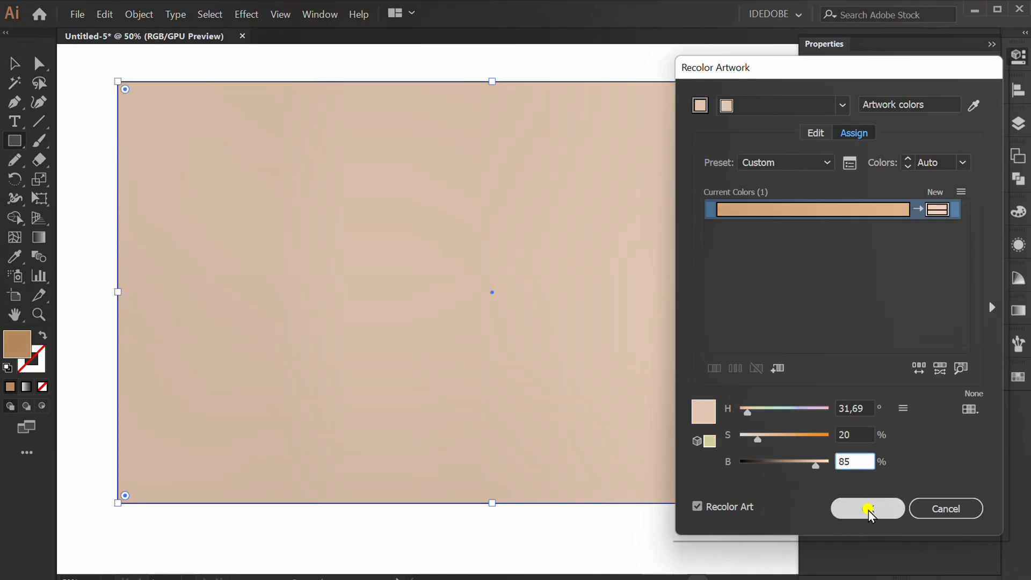
pyautogui.click(868, 509)
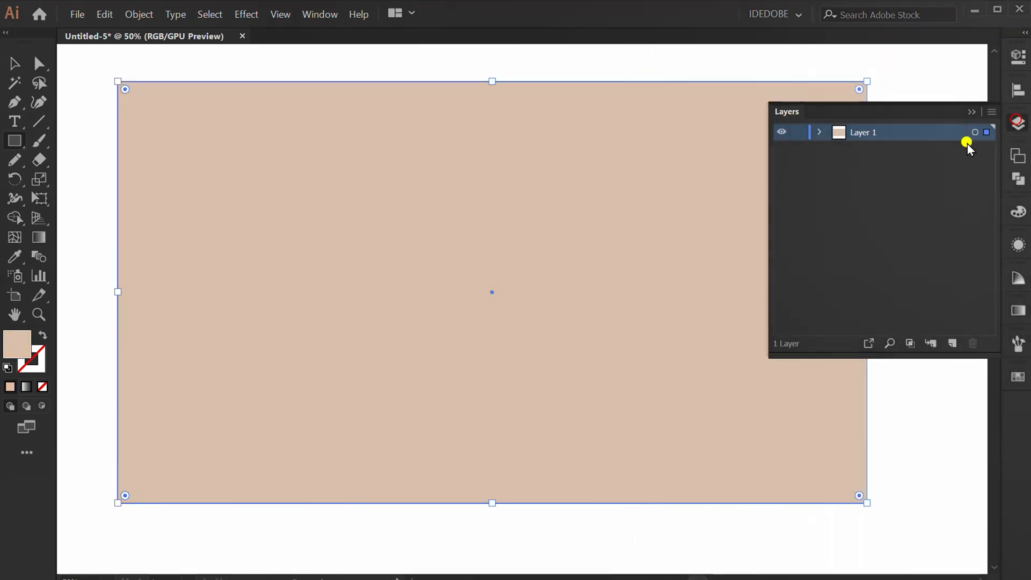
pyautogui.click(952, 342)
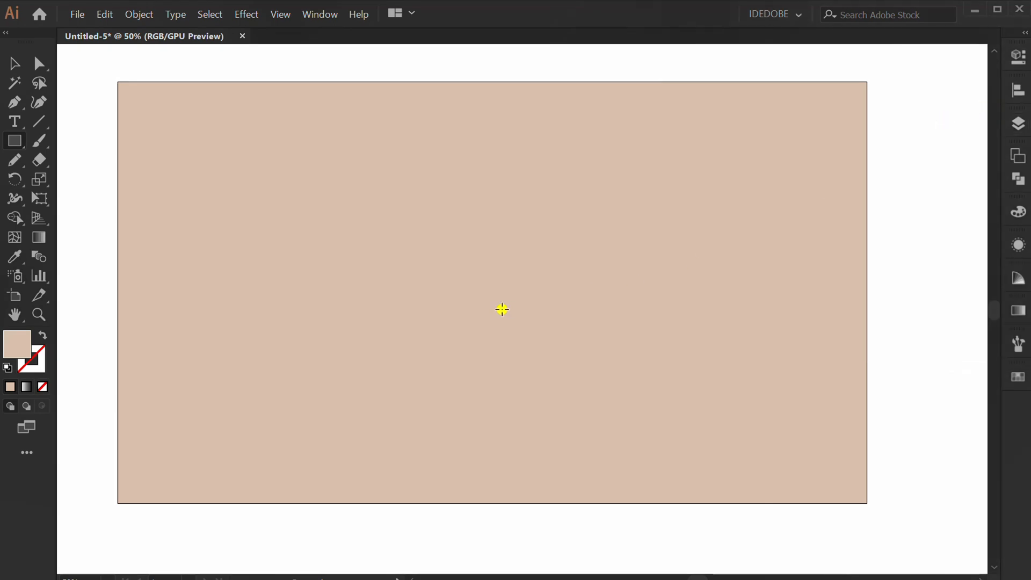
pyautogui.moveTo(287, 237)
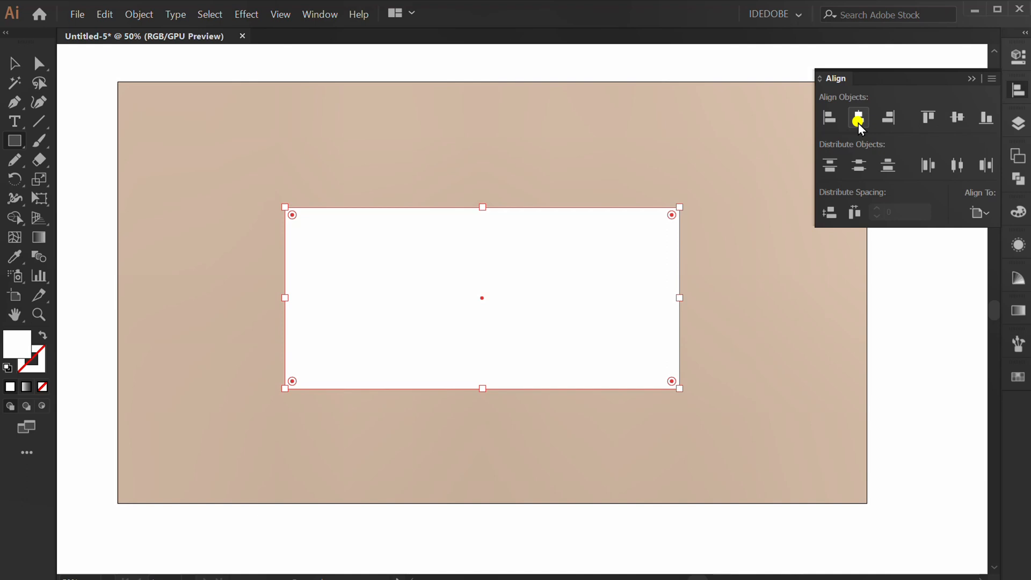
# Horizontally centre the white card rectangle on the artboard and close the Align panel.
pyautogui.click(857, 117)
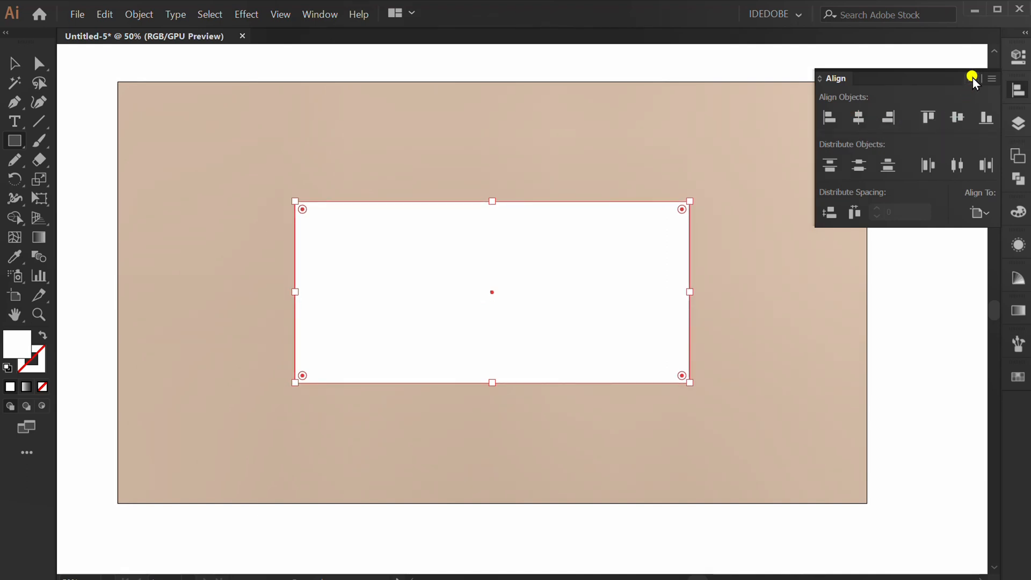
pyautogui.click(974, 79)
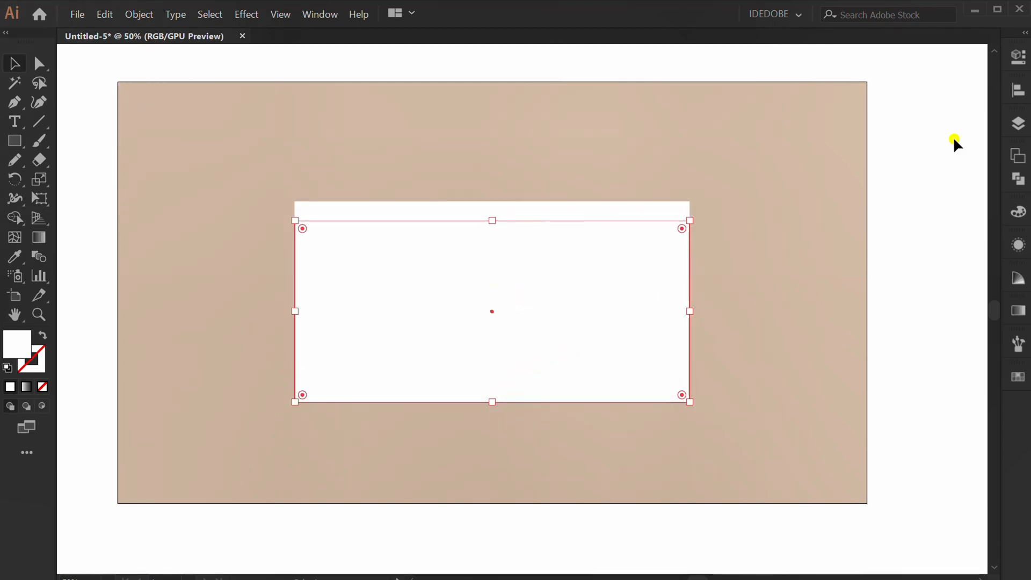
# Fill the duplicate black at 30% opacity and send it to the back.
pyautogui.click(814, 216)
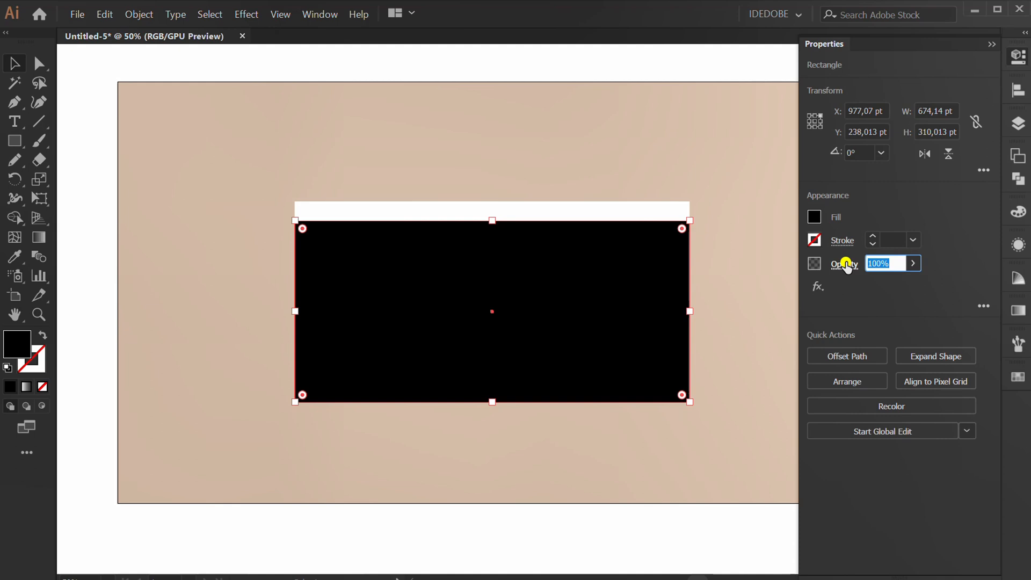
pyautogui.write('30')
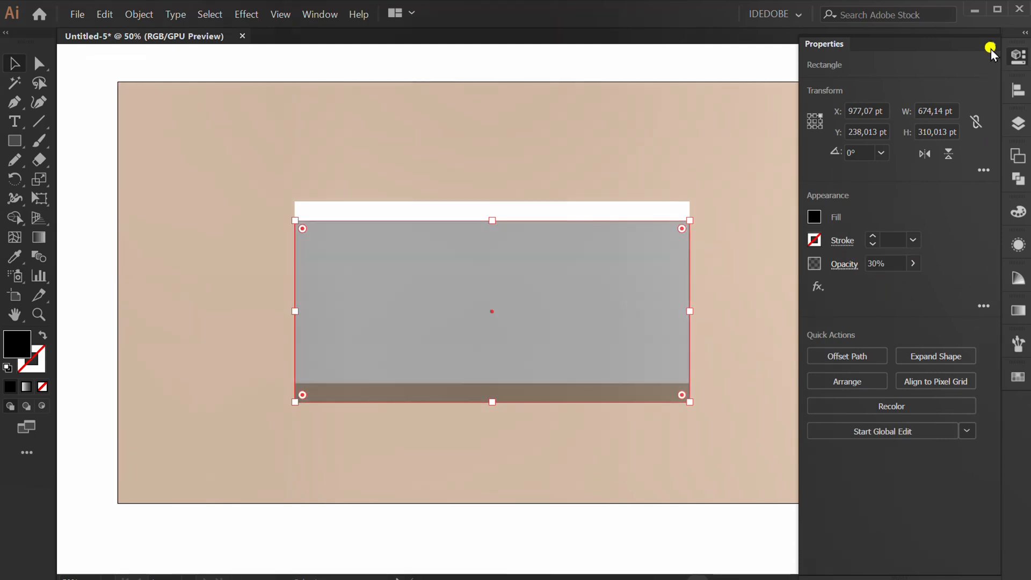
pyautogui.rightClick(411, 307)
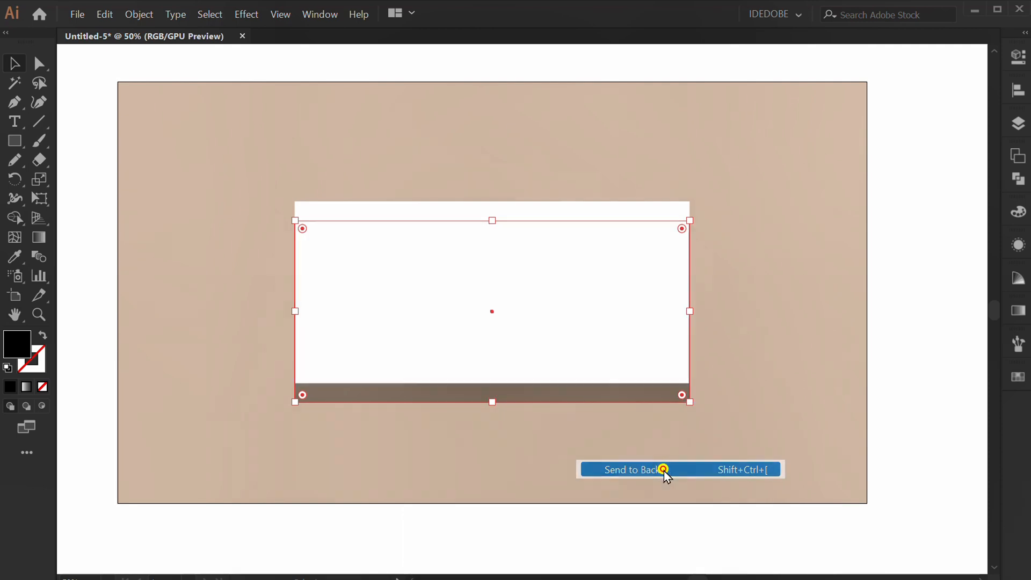
pyautogui.click(633, 470)
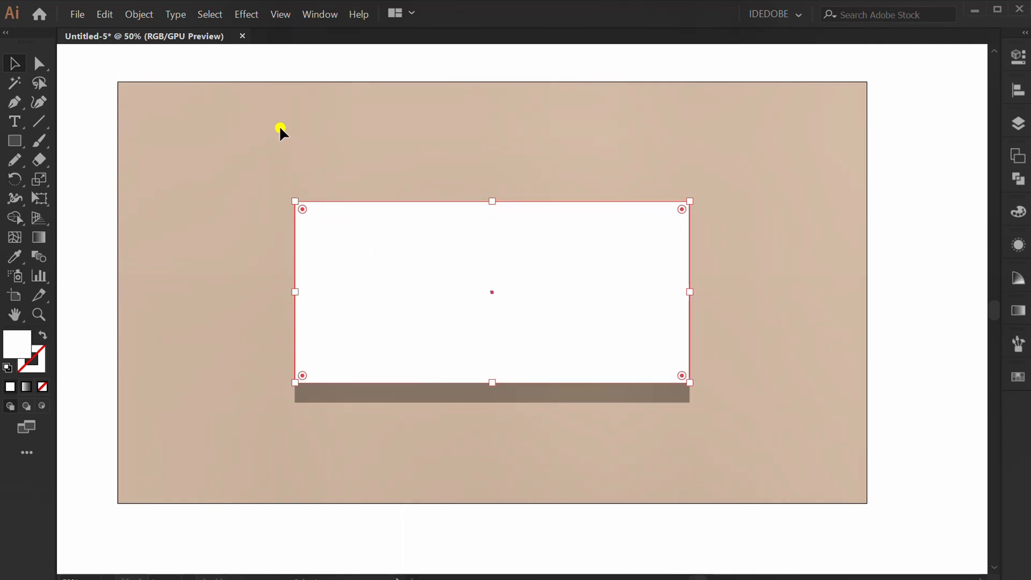
# Apply a horizontal Arc warp with -5% bend to the white card.
pyautogui.click(246, 14)
pyautogui.write('-5')
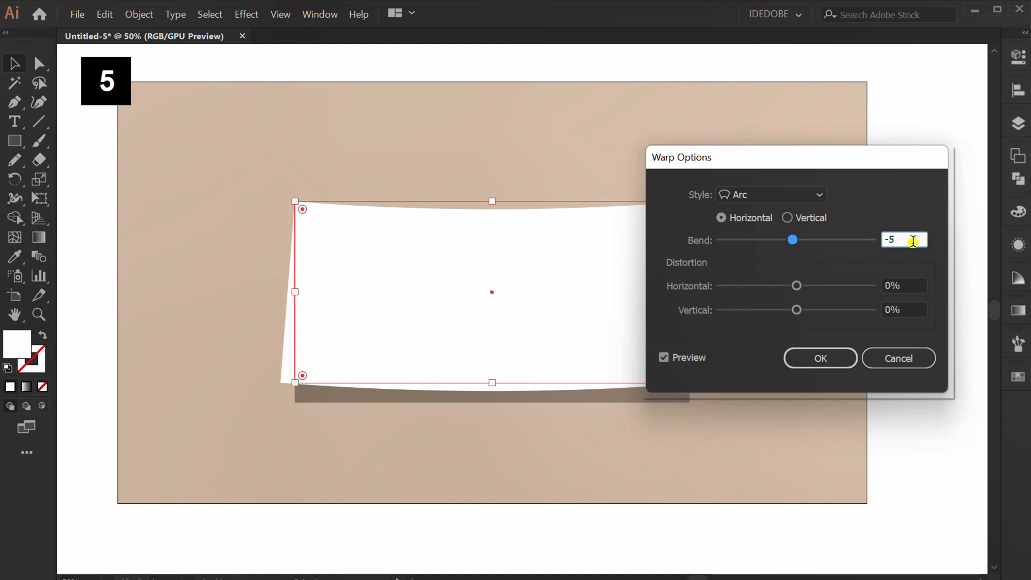
pyautogui.click(820, 359)
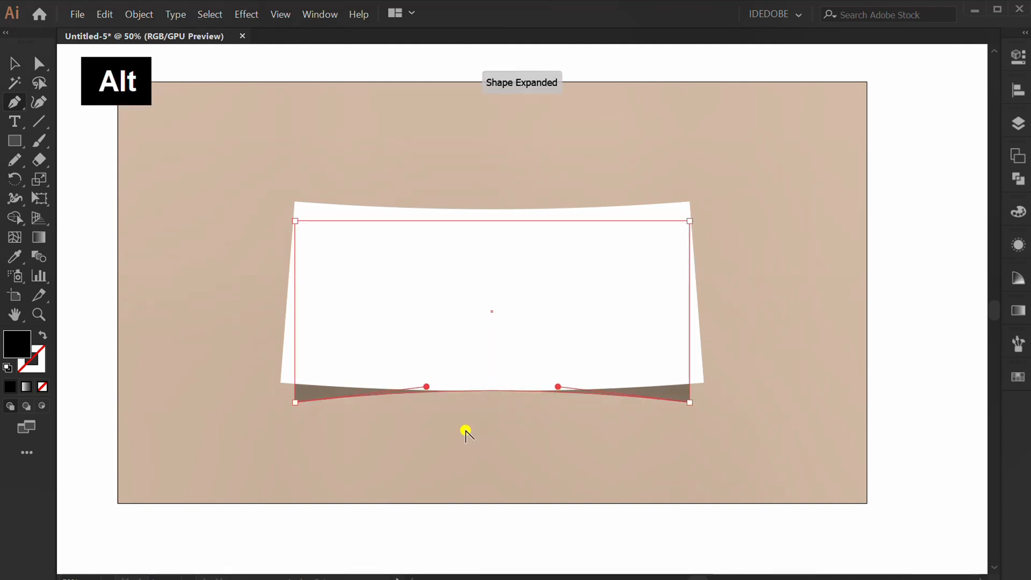
pyautogui.moveTo(296, 224)
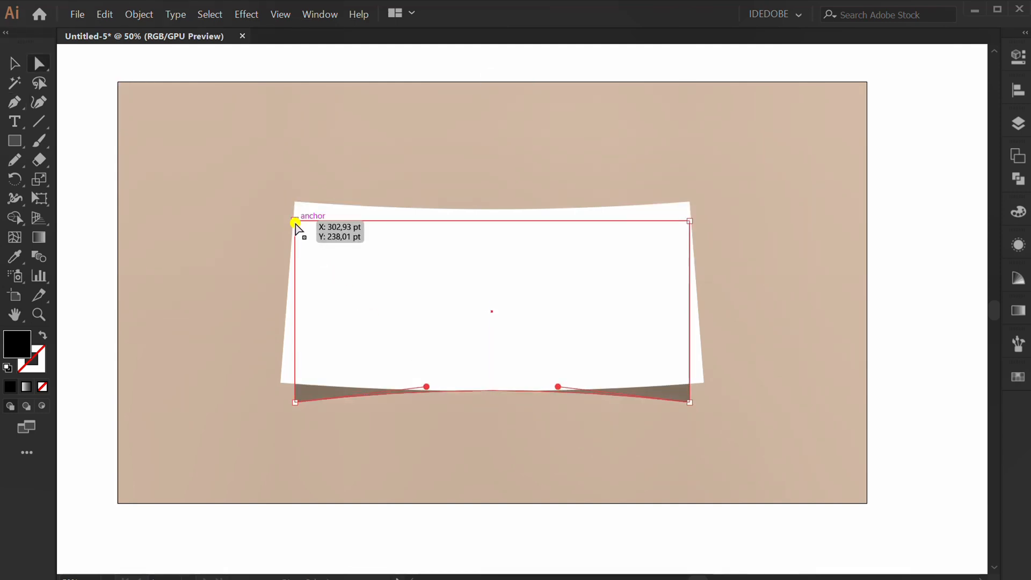
# Pull the shadow's top corner anchors inward beneath the card, then deselect.
pyautogui.press('Right')
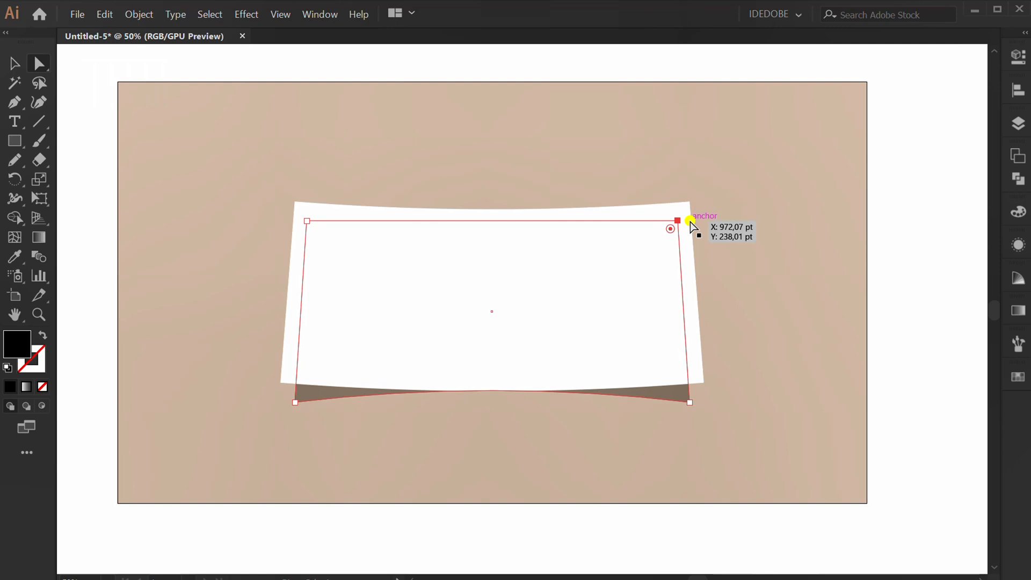
pyautogui.click(718, 401)
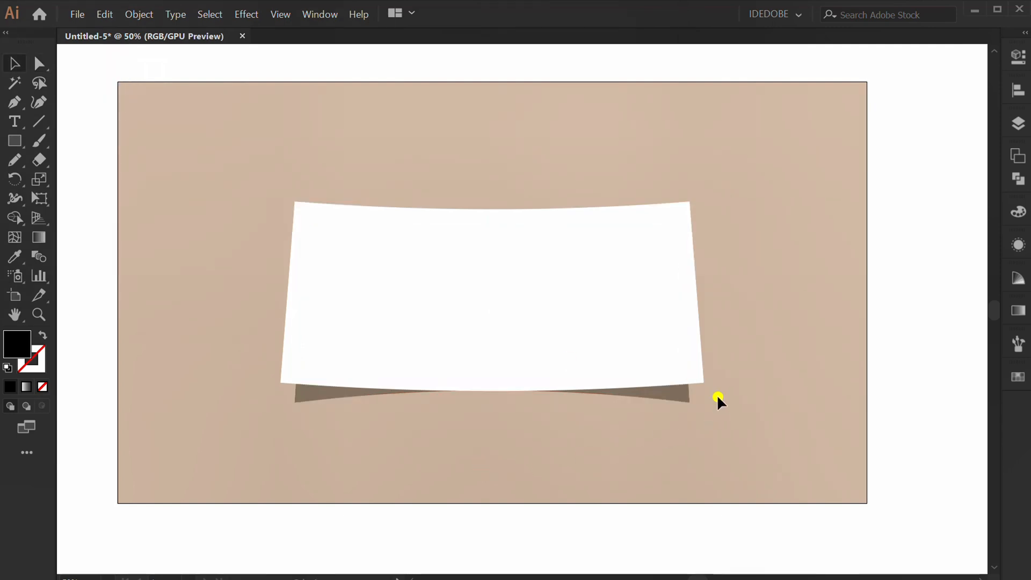
# Apply a 25-pixel Gaussian Blur to the shadow beneath the card.
pyautogui.click(246, 14)
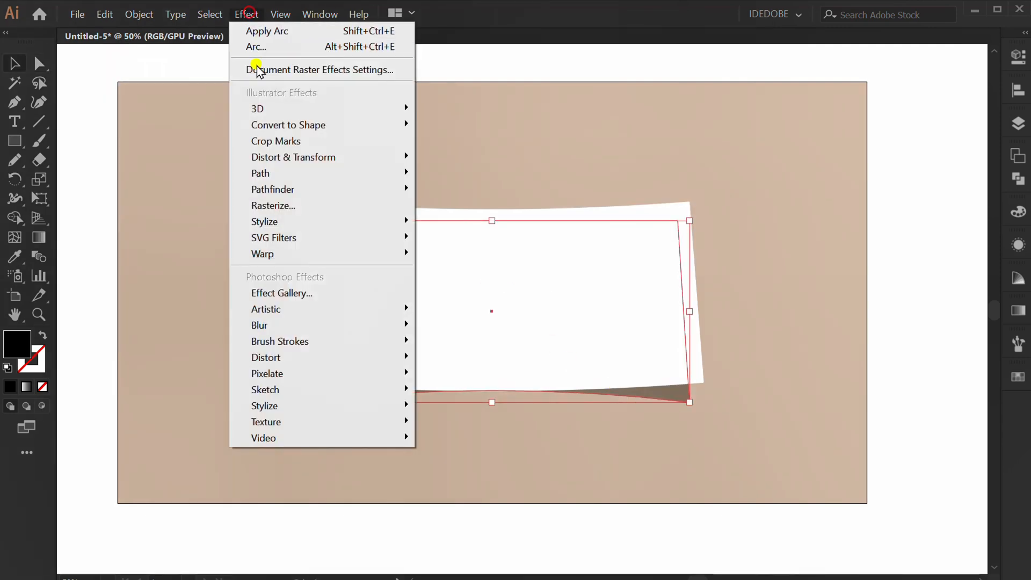
pyautogui.click(259, 325)
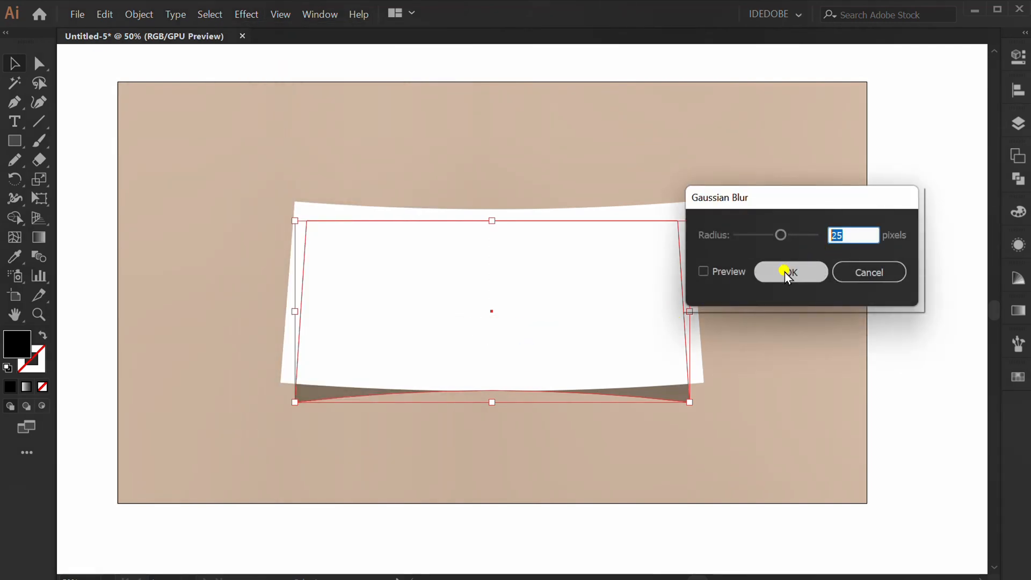
pyautogui.click(790, 272)
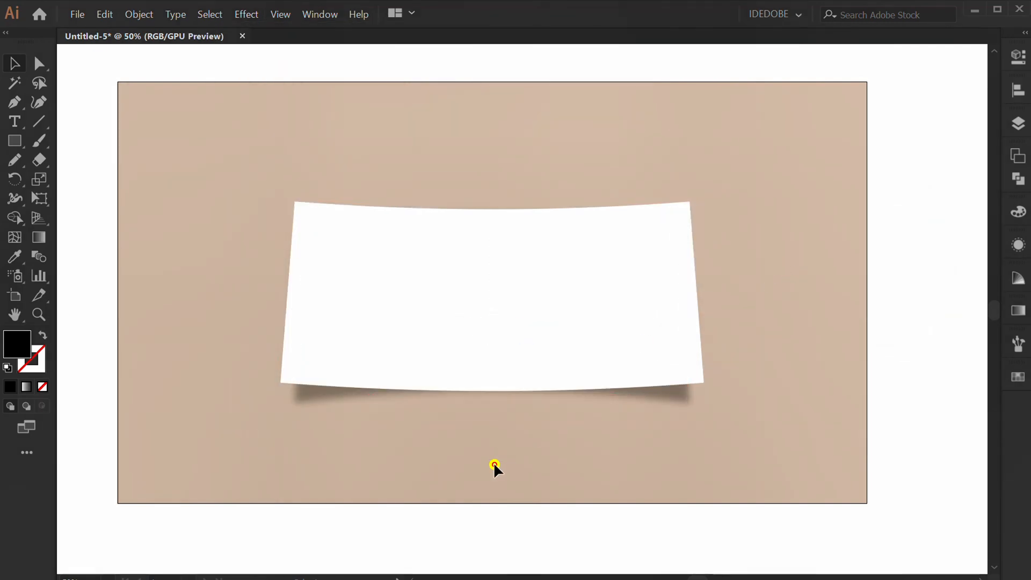
pyautogui.rightClick(495, 466)
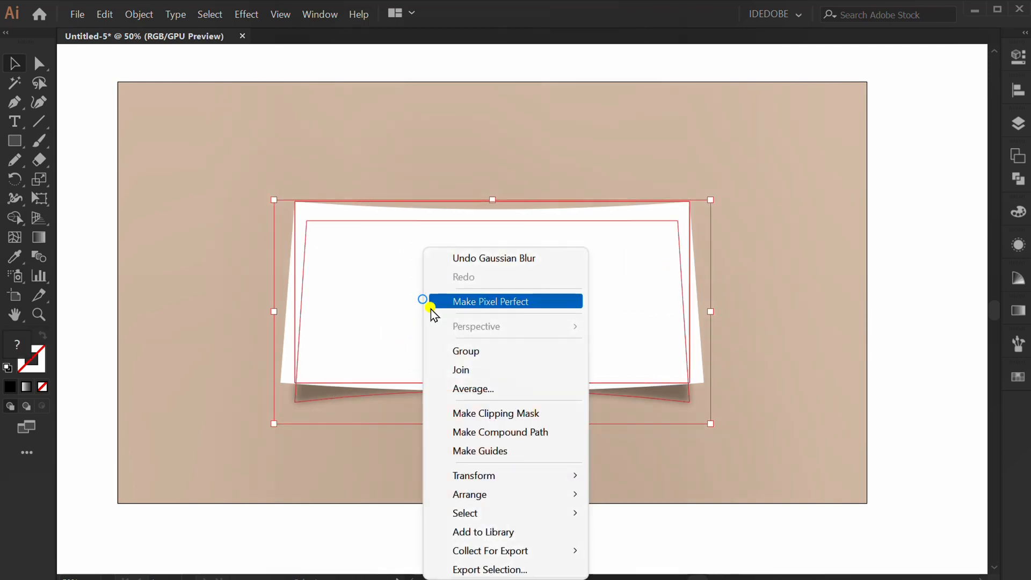